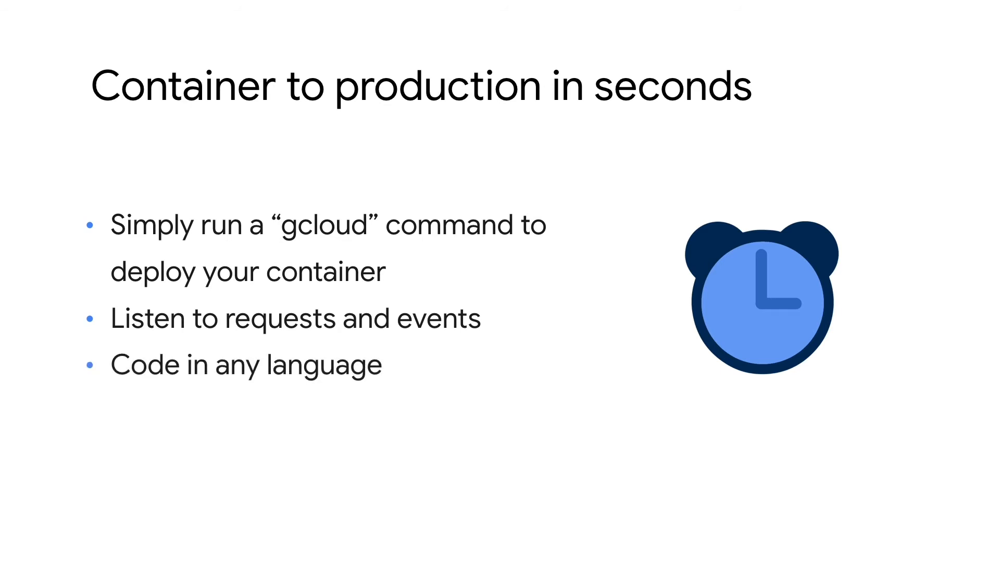
Advance past the 'Container to production in seconds' slide and use-case grid to Event orchestration
key("Right")
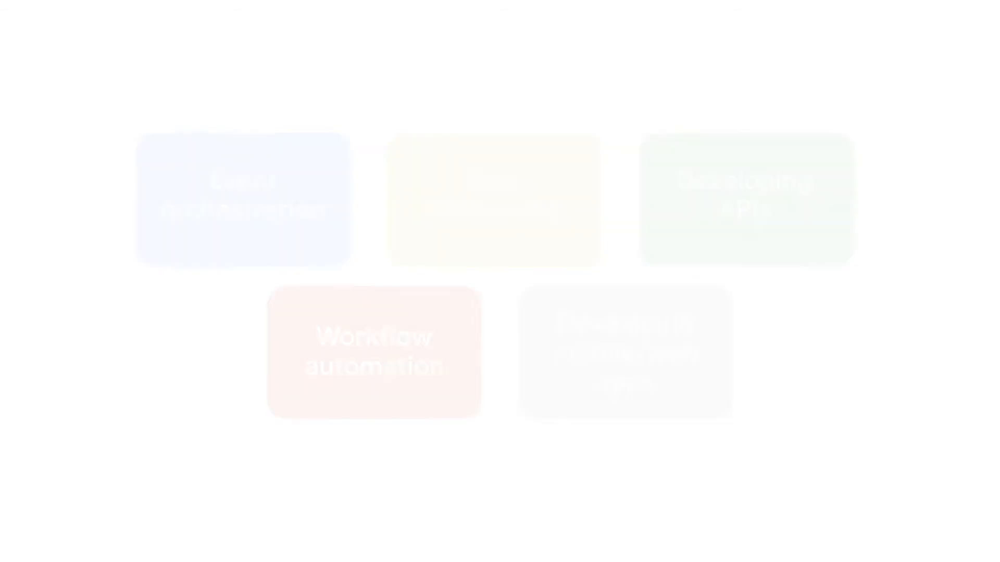
left_click(243, 204)
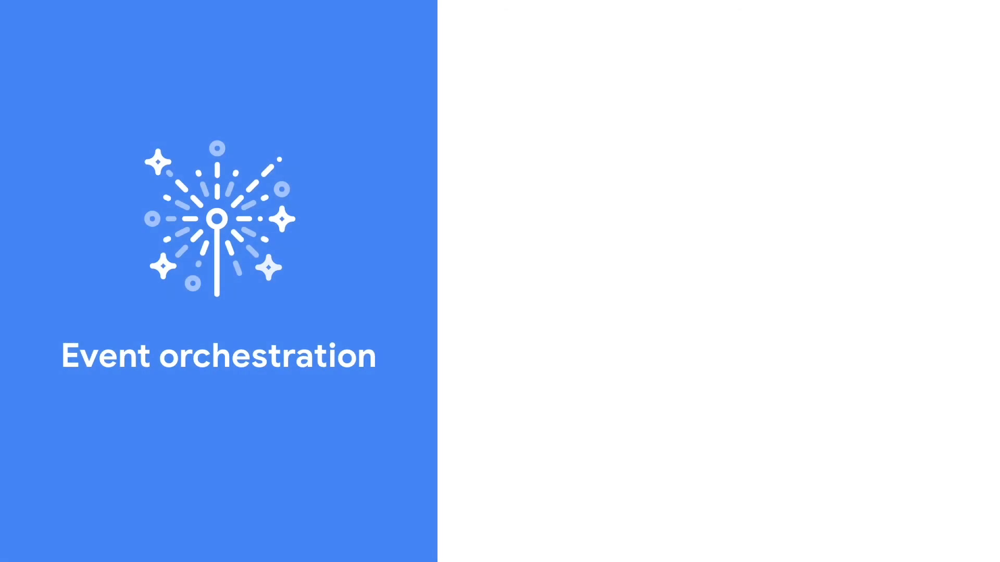